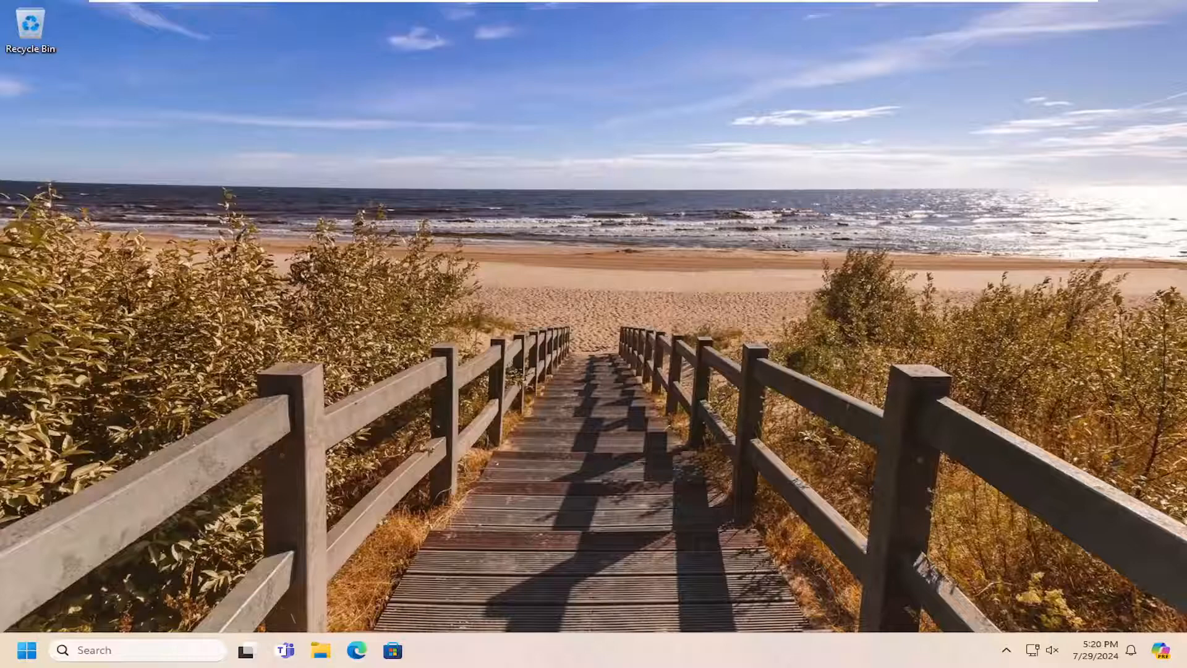
mouse_move(246, 319)
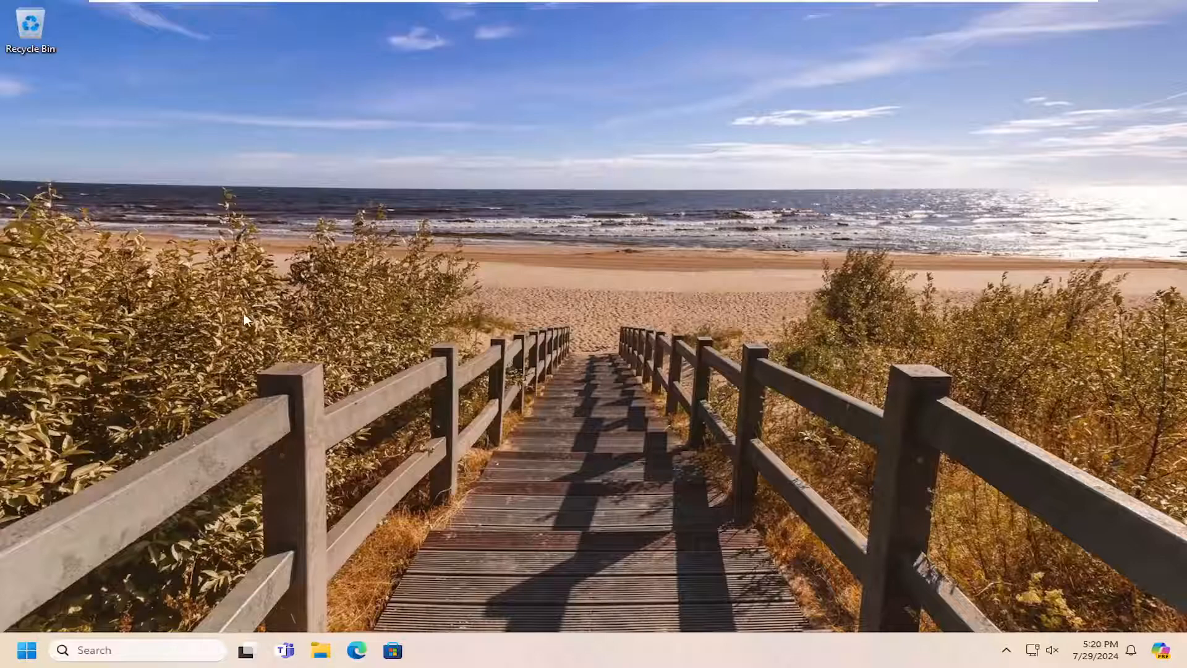
Launch Command Prompt as administrator from Windows Search for 'cmd', approving the UAC prompt
click(26, 649)
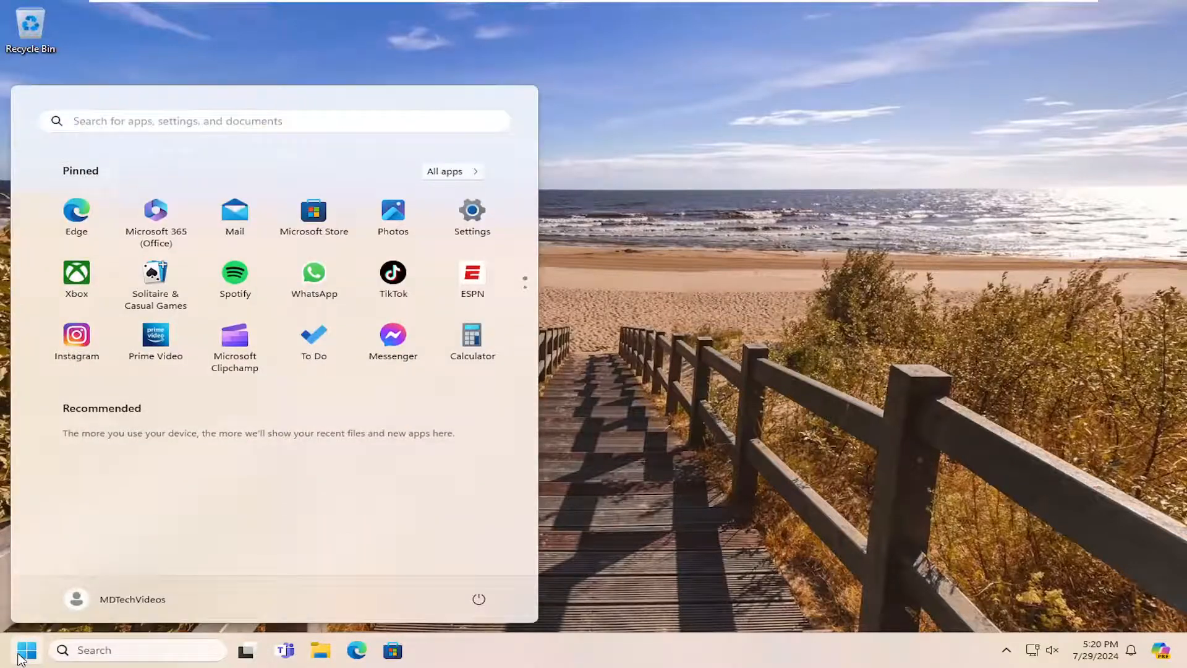
text(cmd)
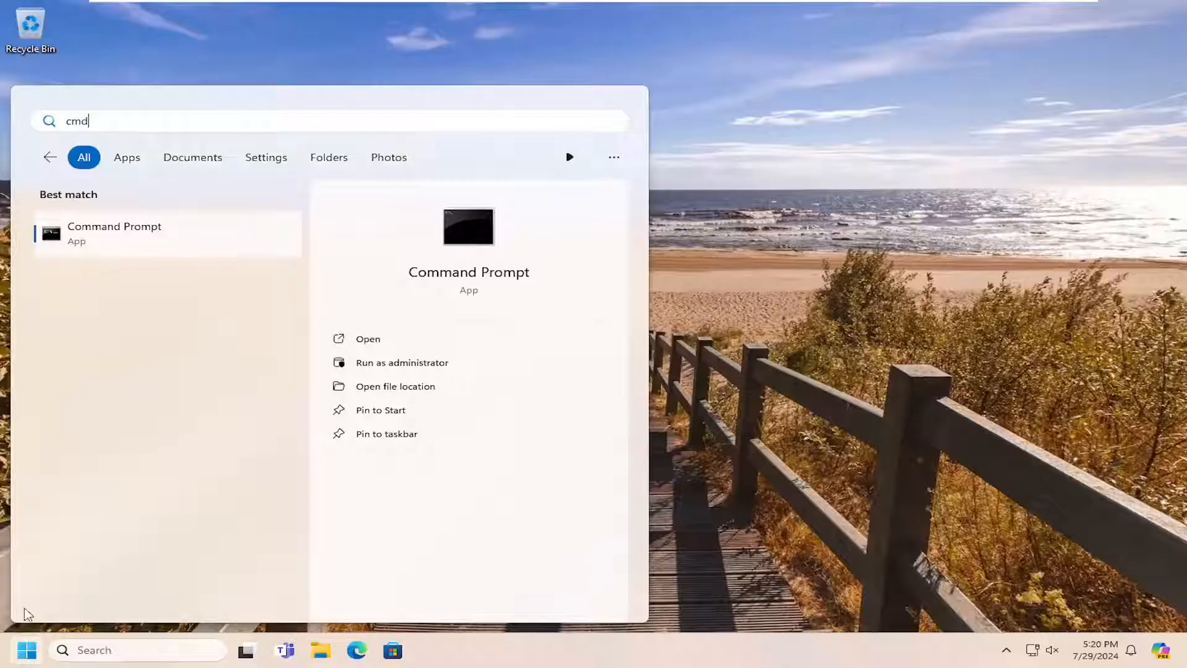
mouse_move(124, 235)
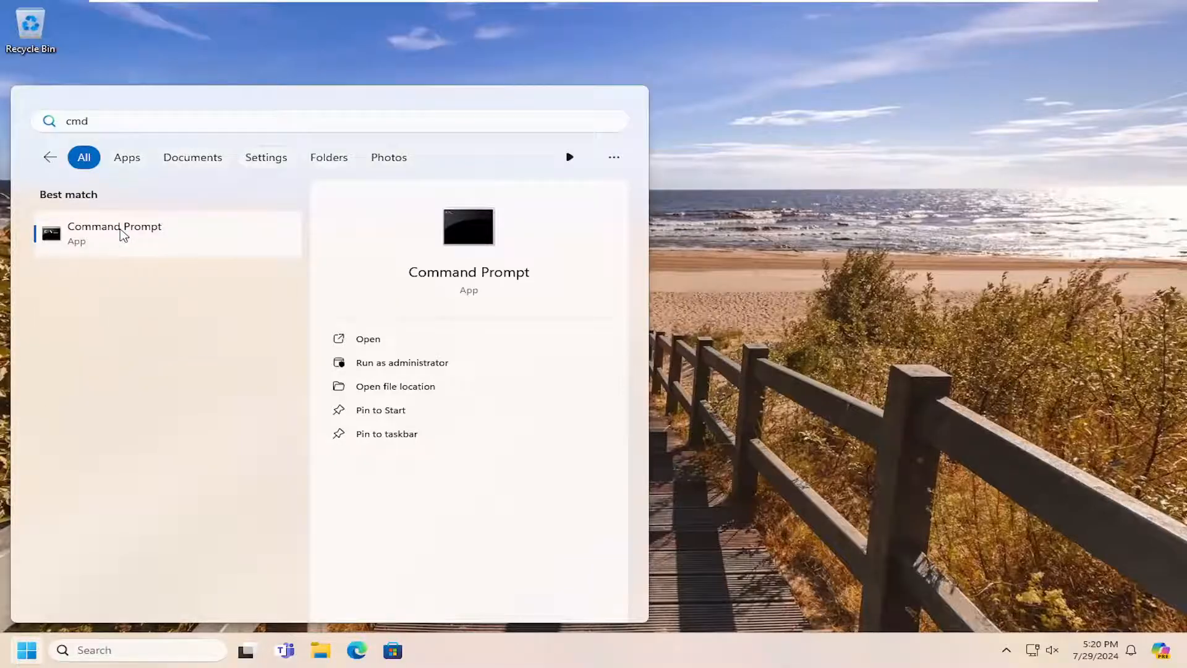
click(402, 362)
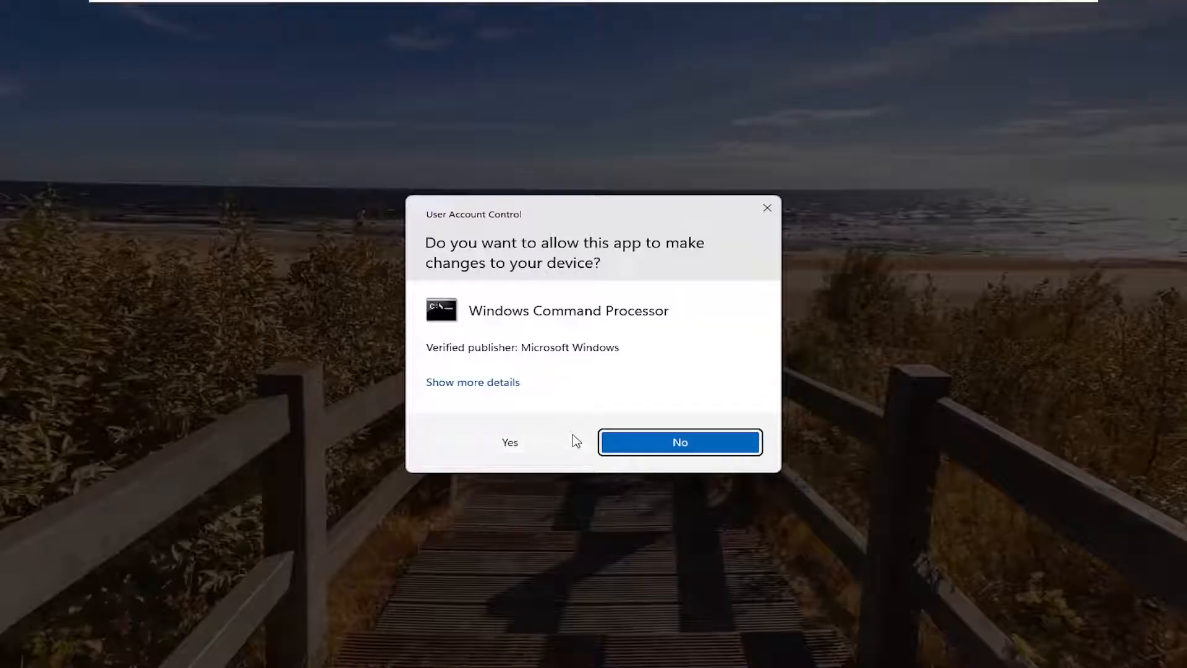
click(509, 442)
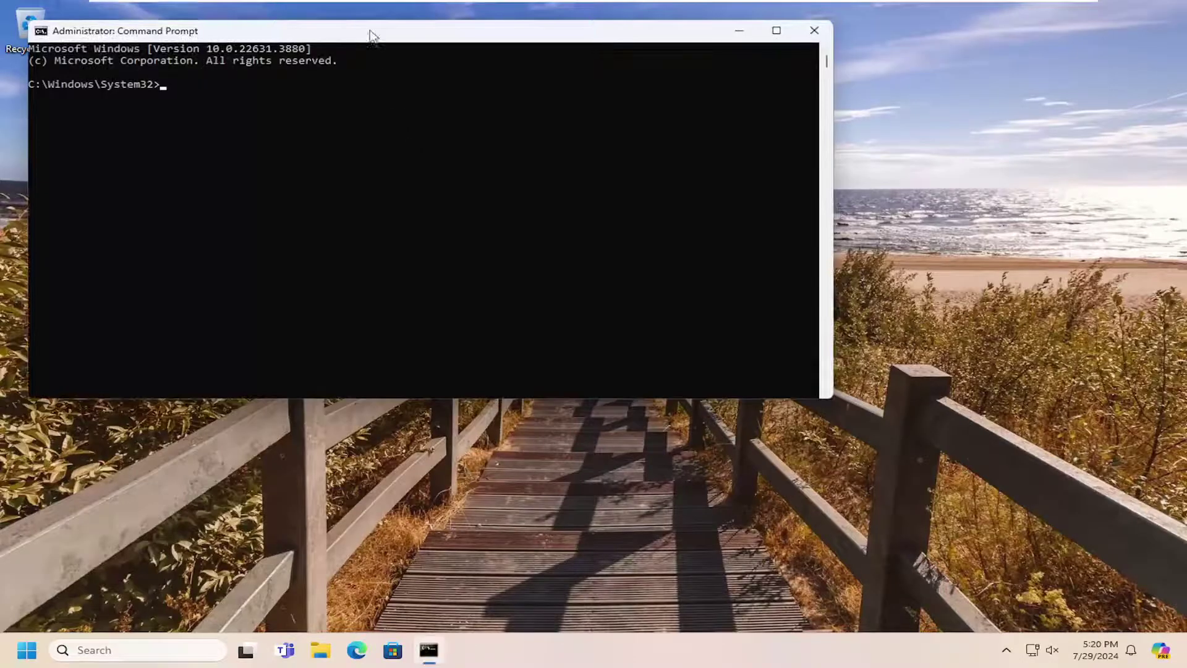
Flush the DNS resolver cache with ipconfig /flushdns
drag(371, 30, 518, 69)
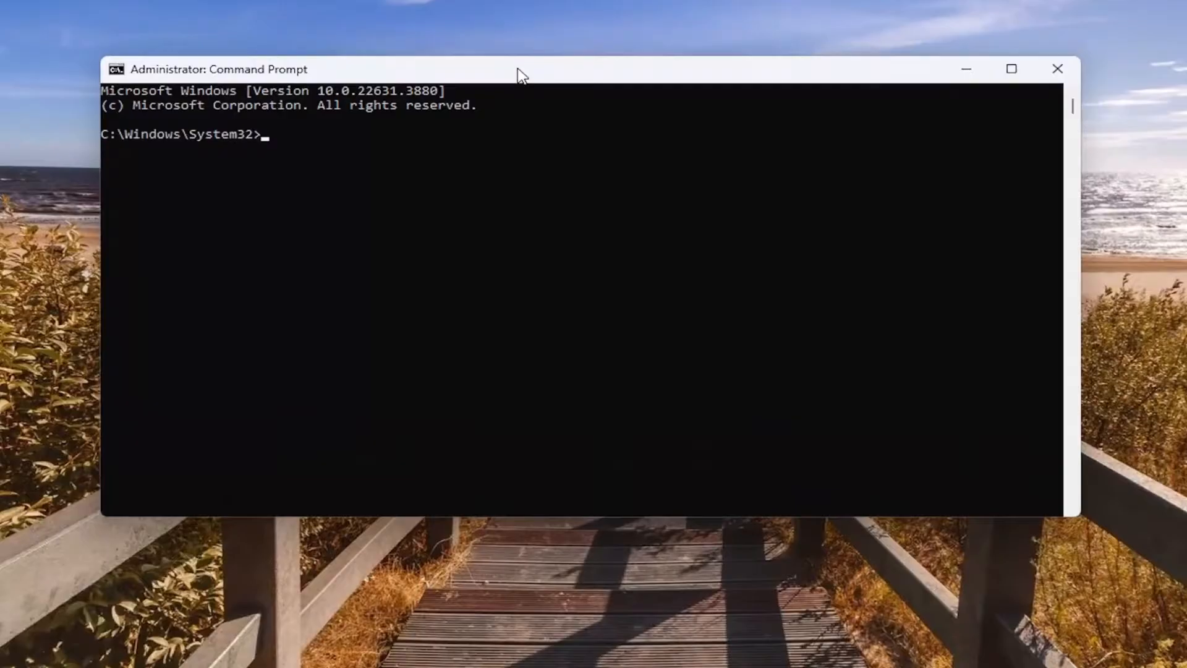
text(ipconfig)
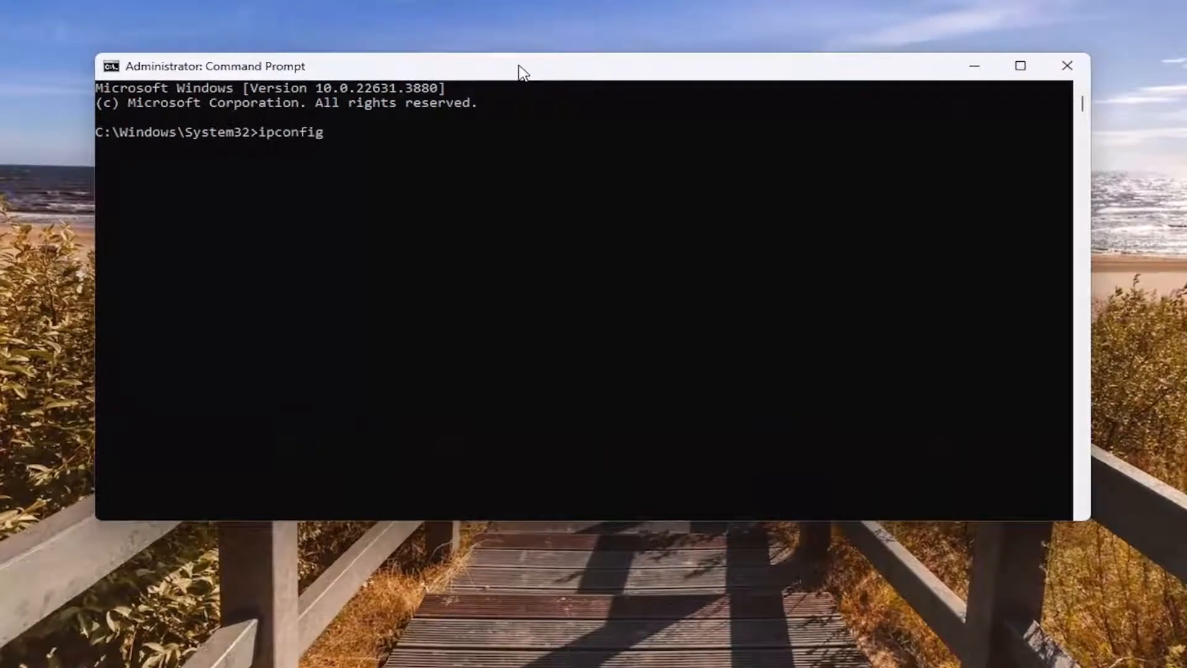
text(/)
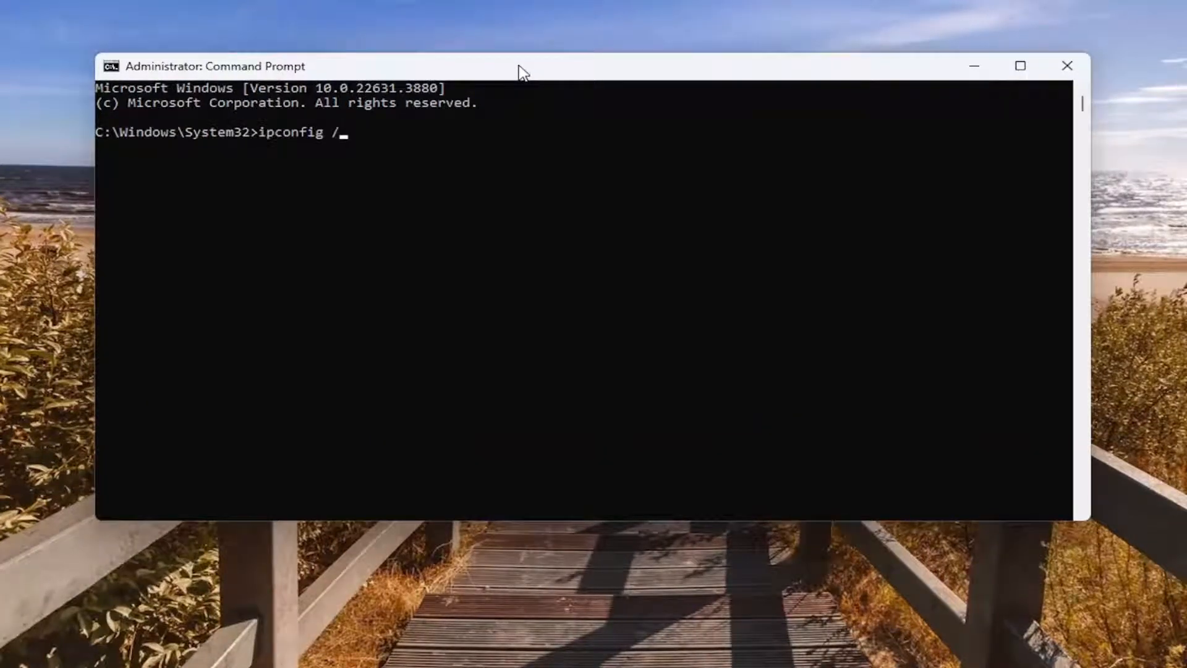
text(flushdns)
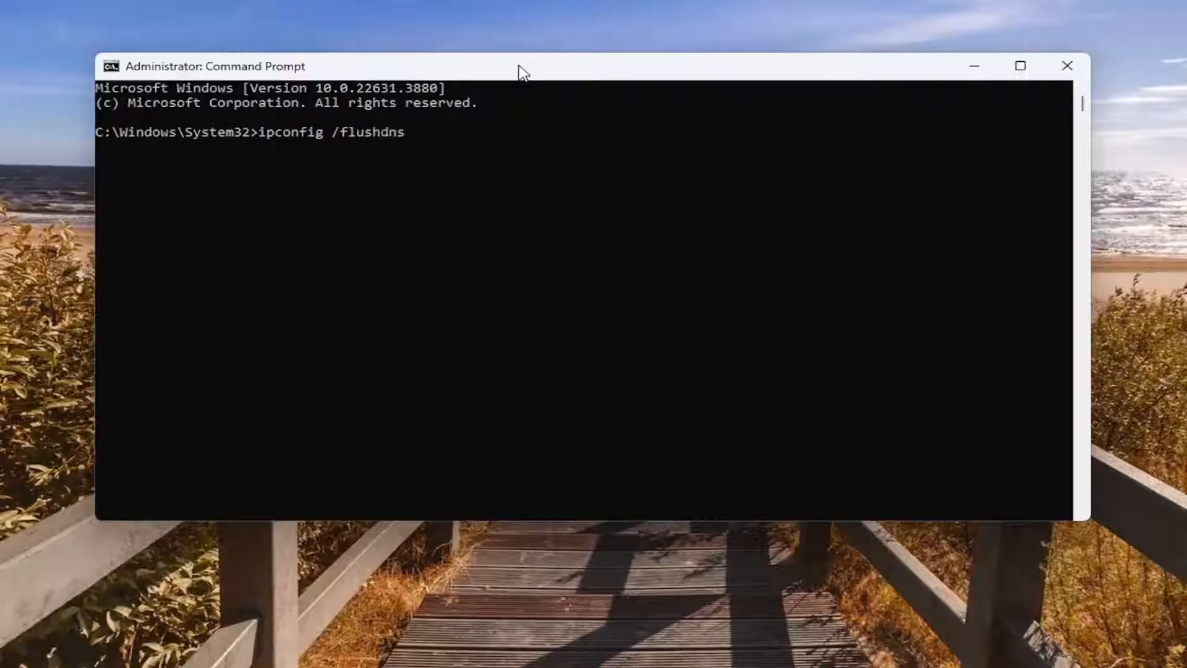
mouse_move(338, 141)
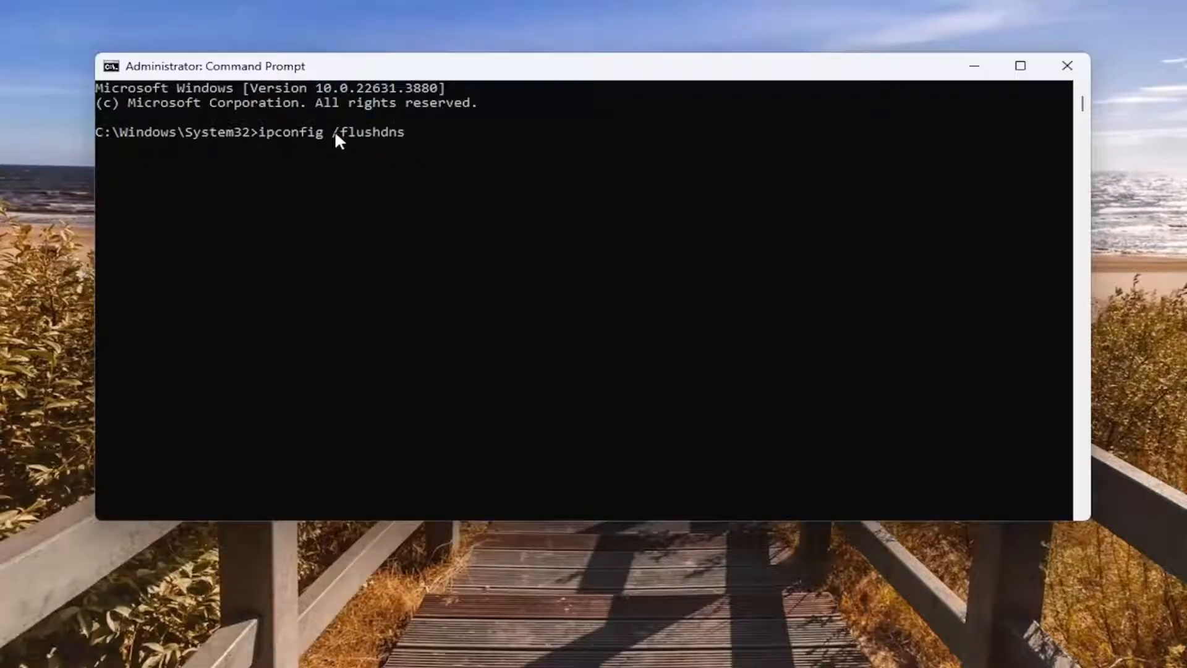
mouse_move(321, 194)
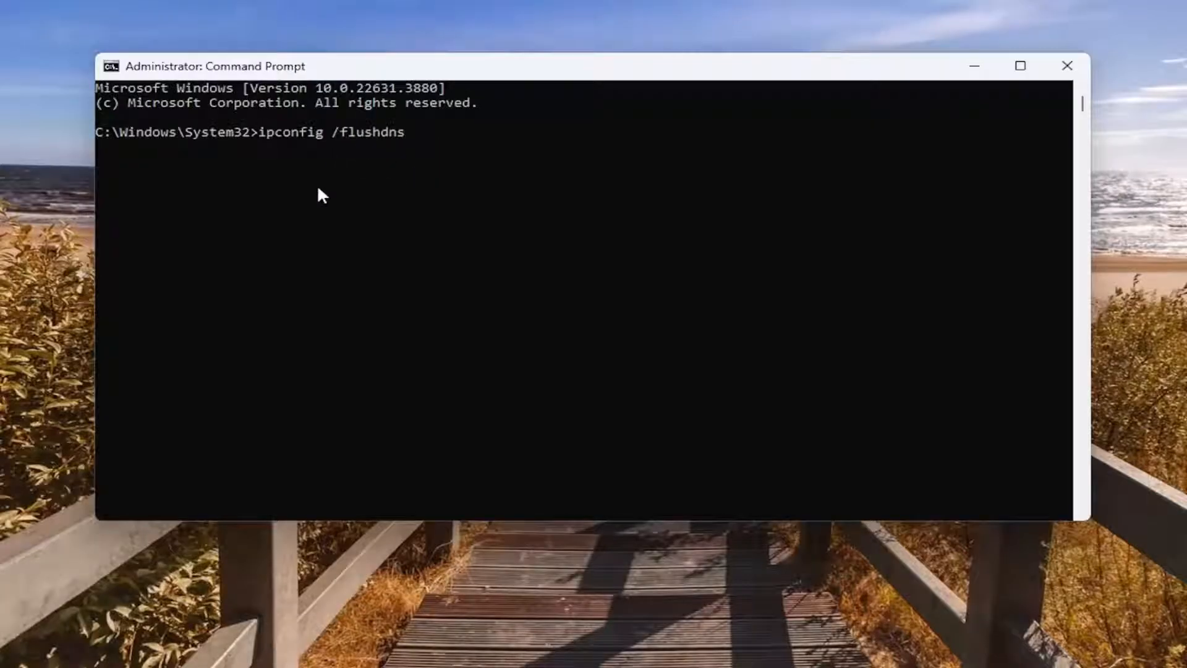
key(Return)
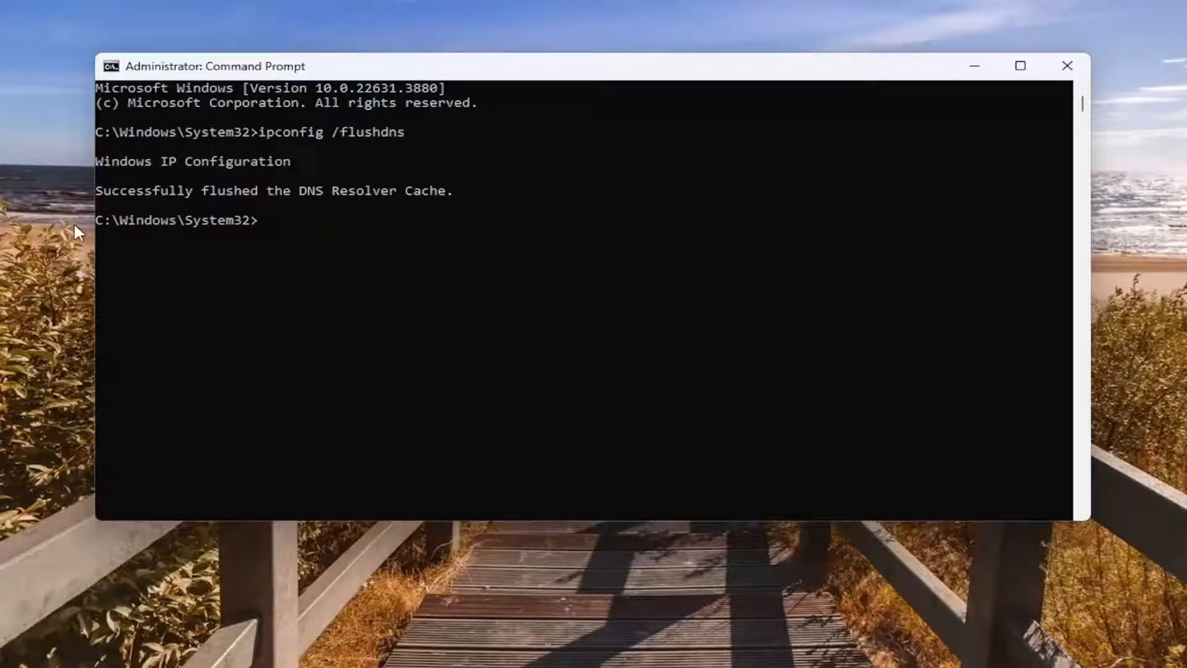
mouse_move(298, 214)
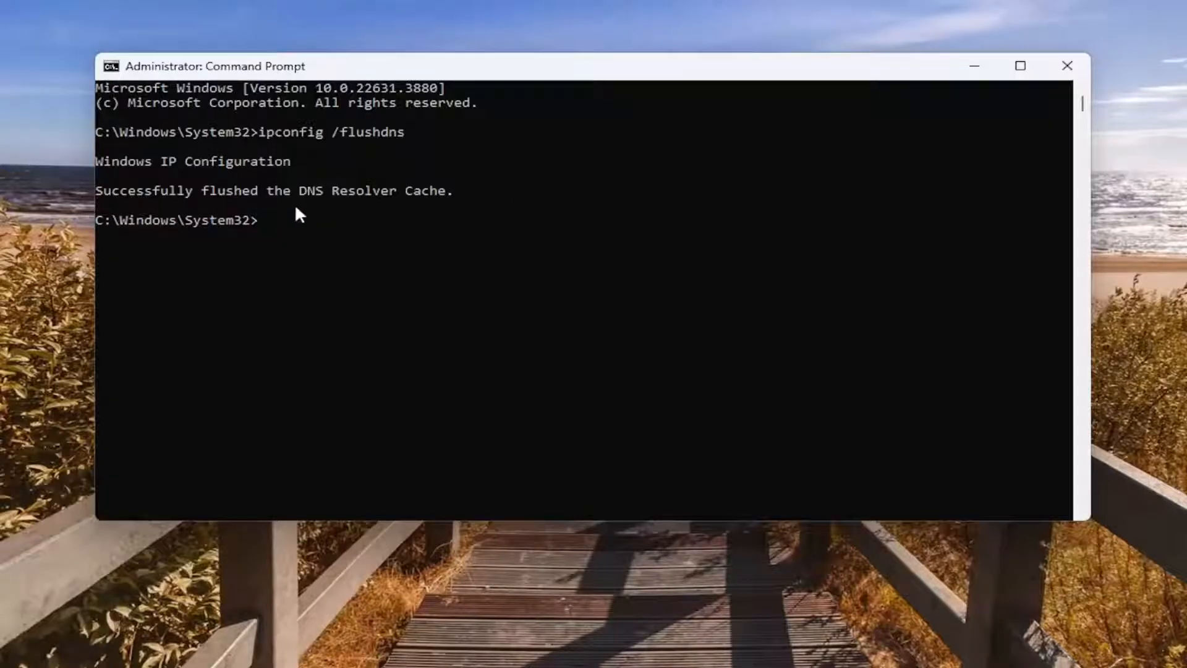
mouse_move(326, 282)
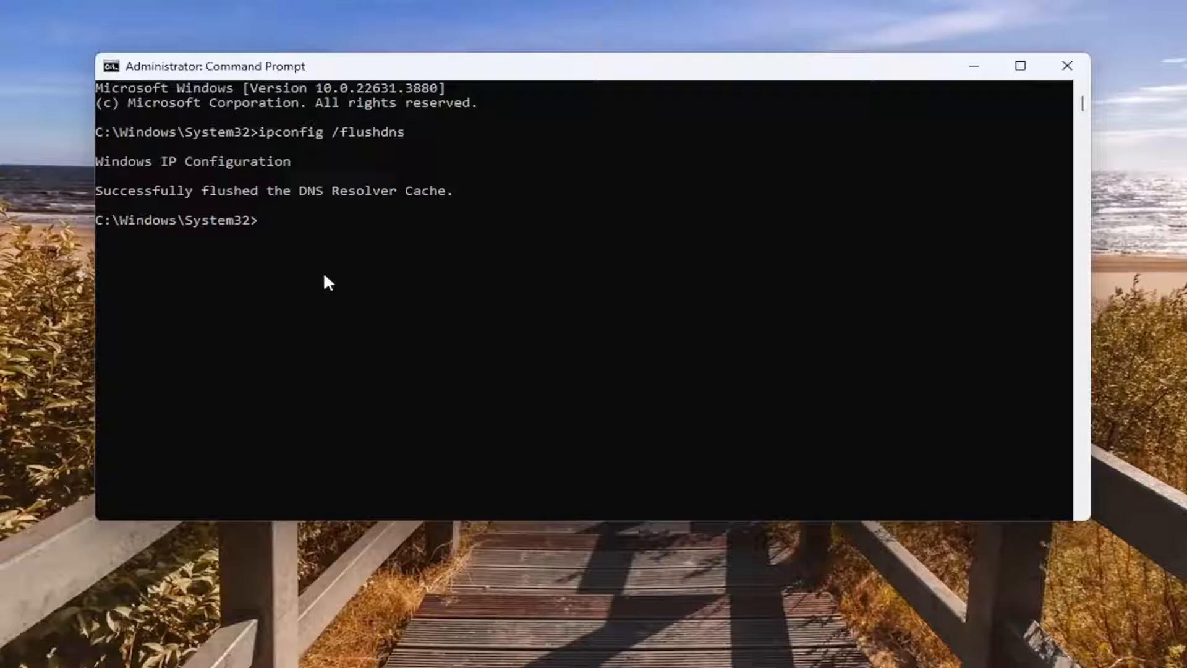
Reset the Winsock catalog with netsh winsock reset
text(netsh)
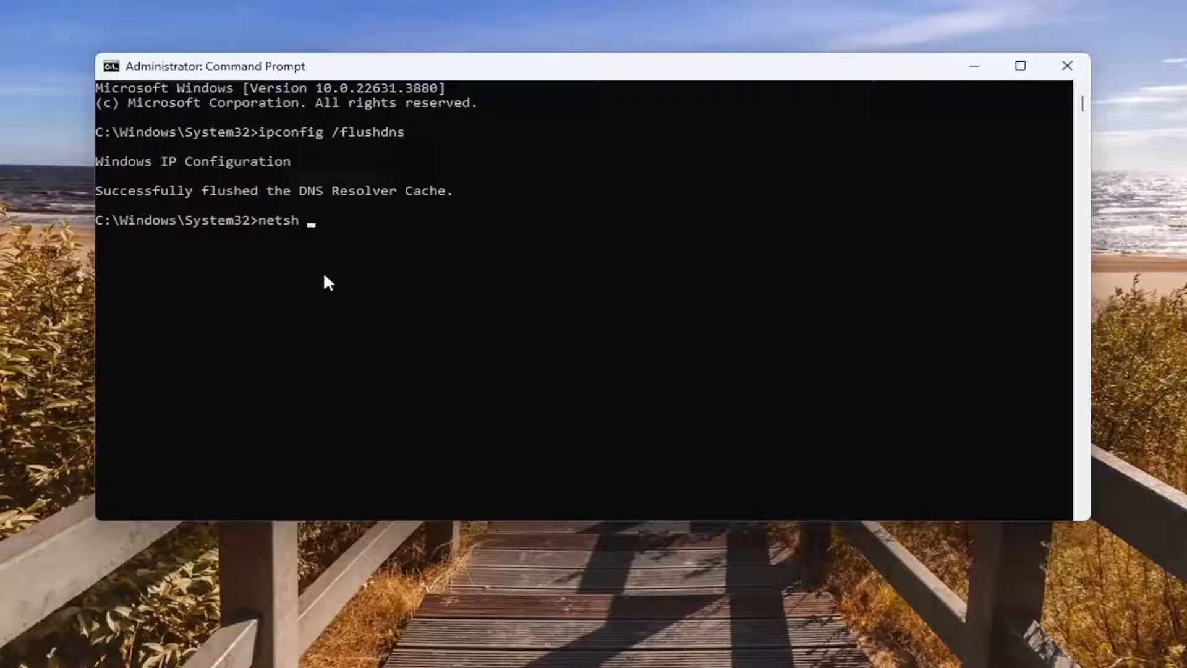
text(wins)
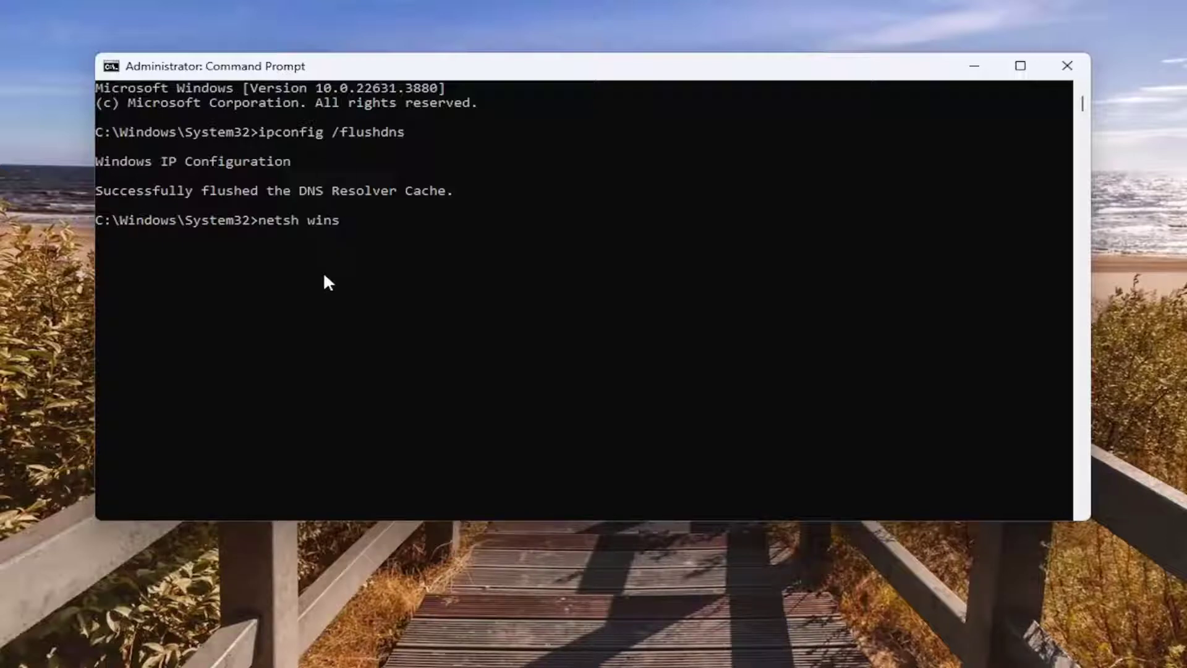
text(ock rese)
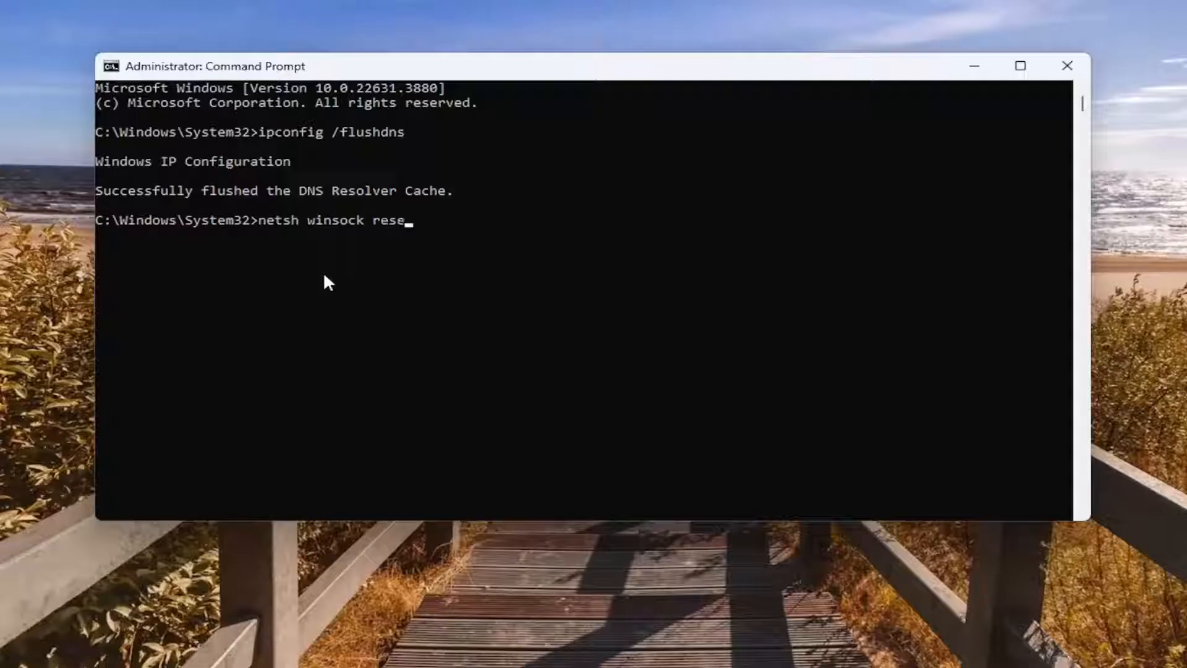
text(t)
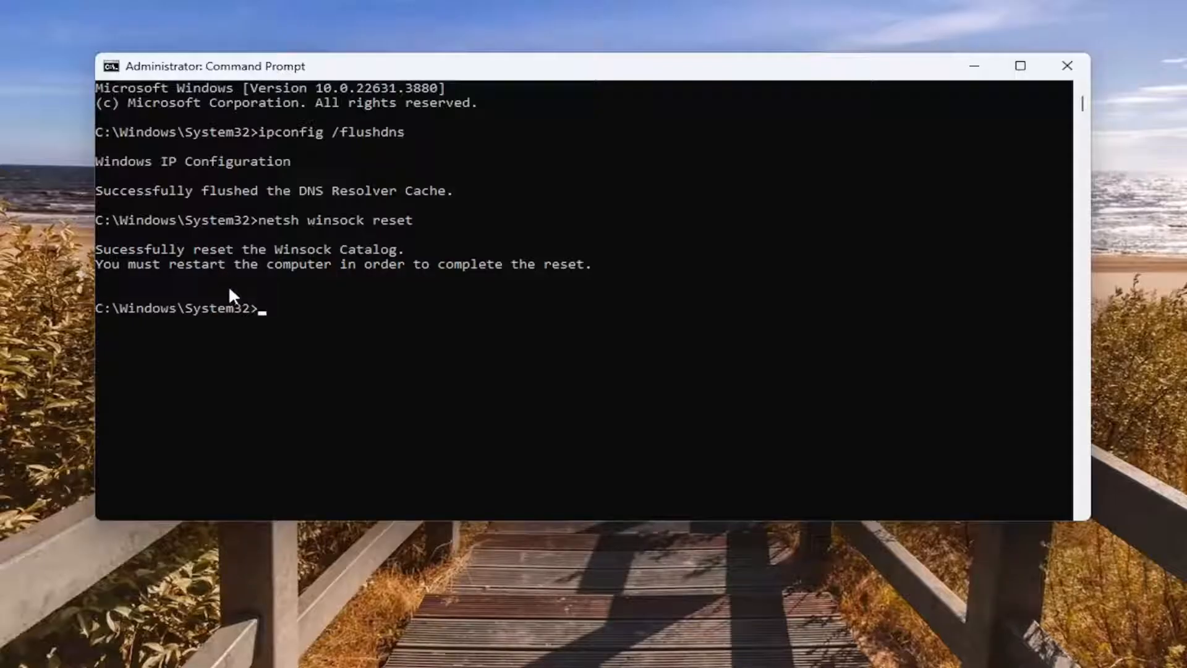
mouse_move(339, 280)
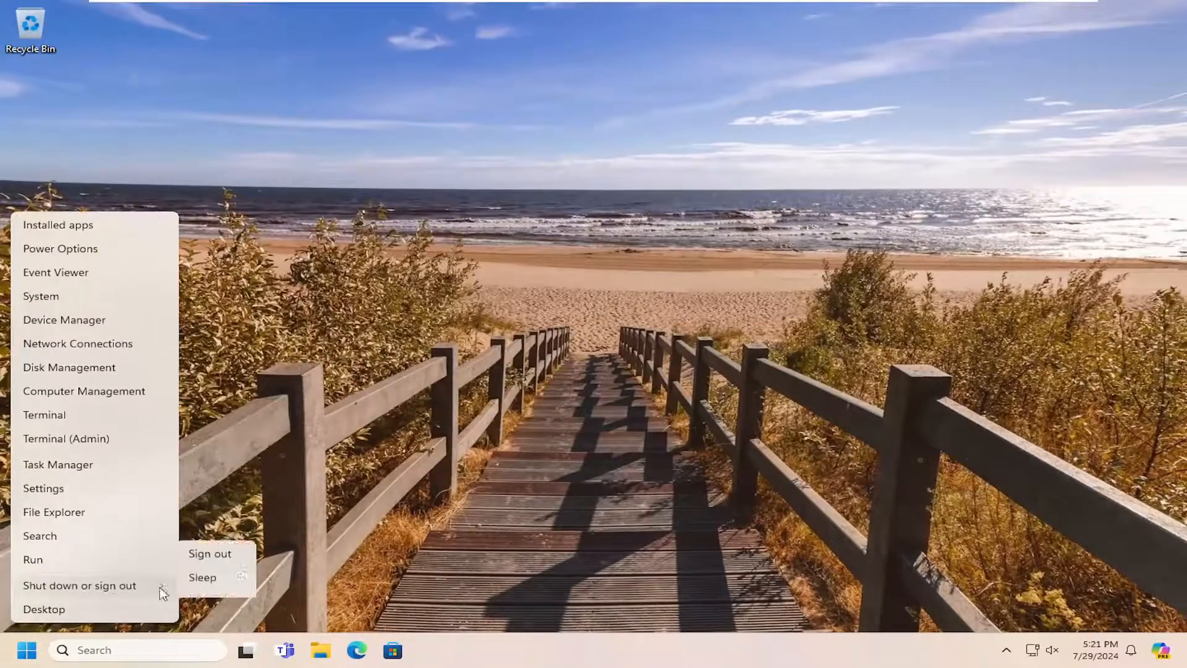
Restart the computer from the Start power options to complete the Winsock reset
click(210, 554)
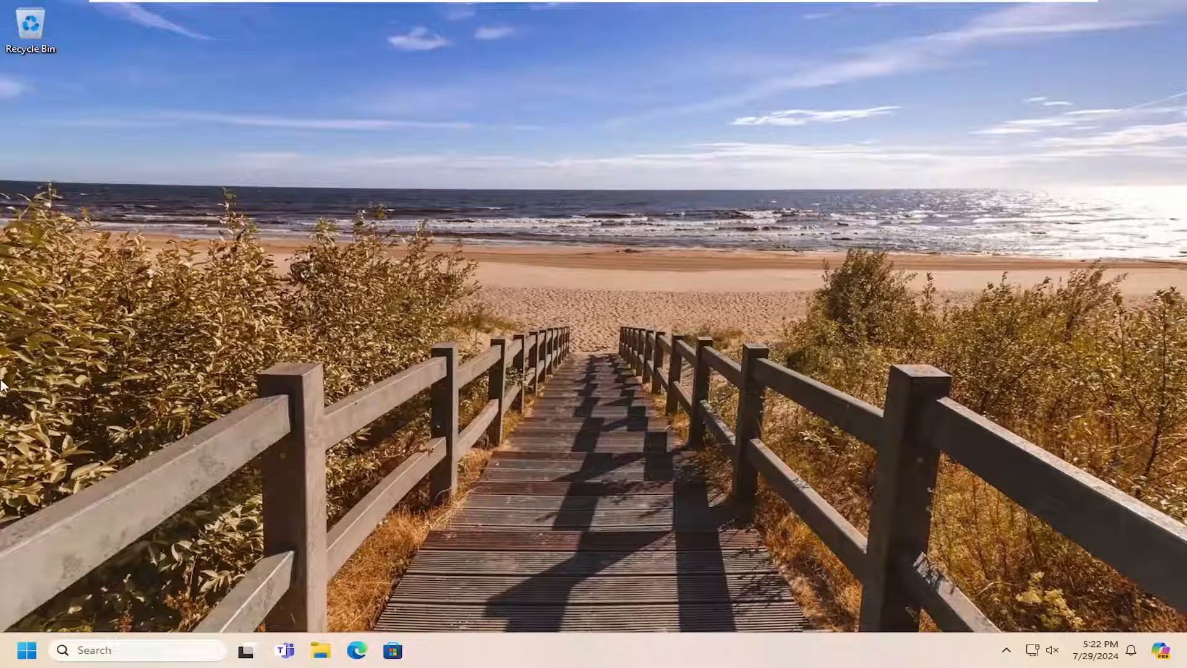
mouse_move(541, 467)
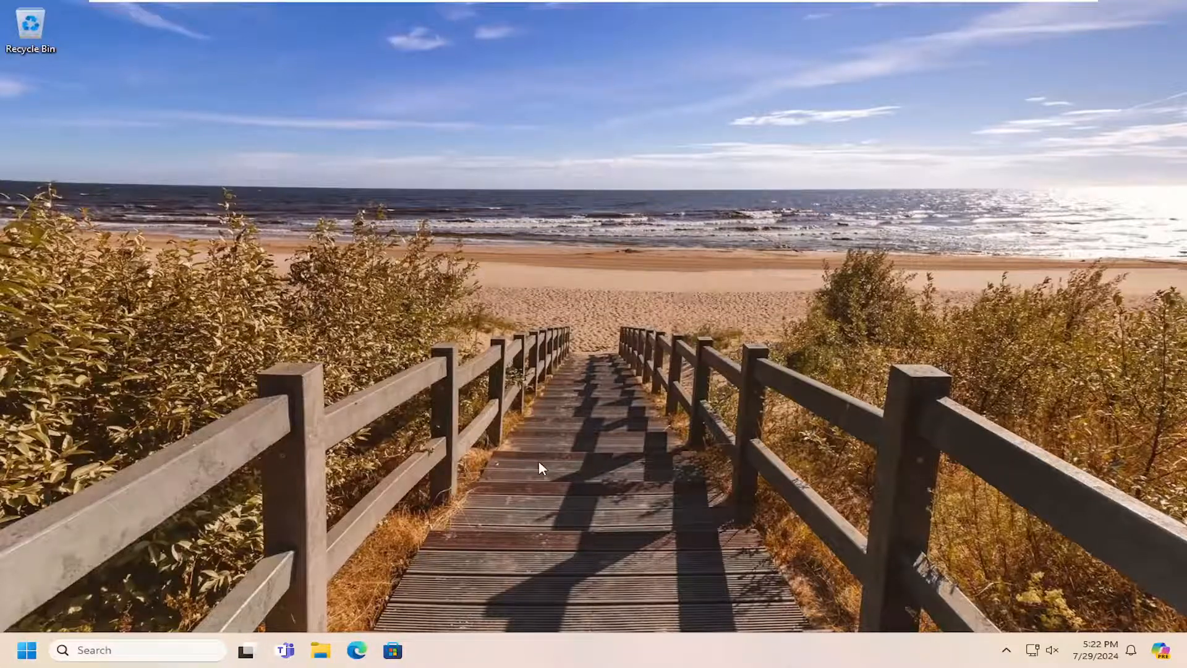
Find 'network reset' in Windows Search and bring up its Settings page
click(28, 649)
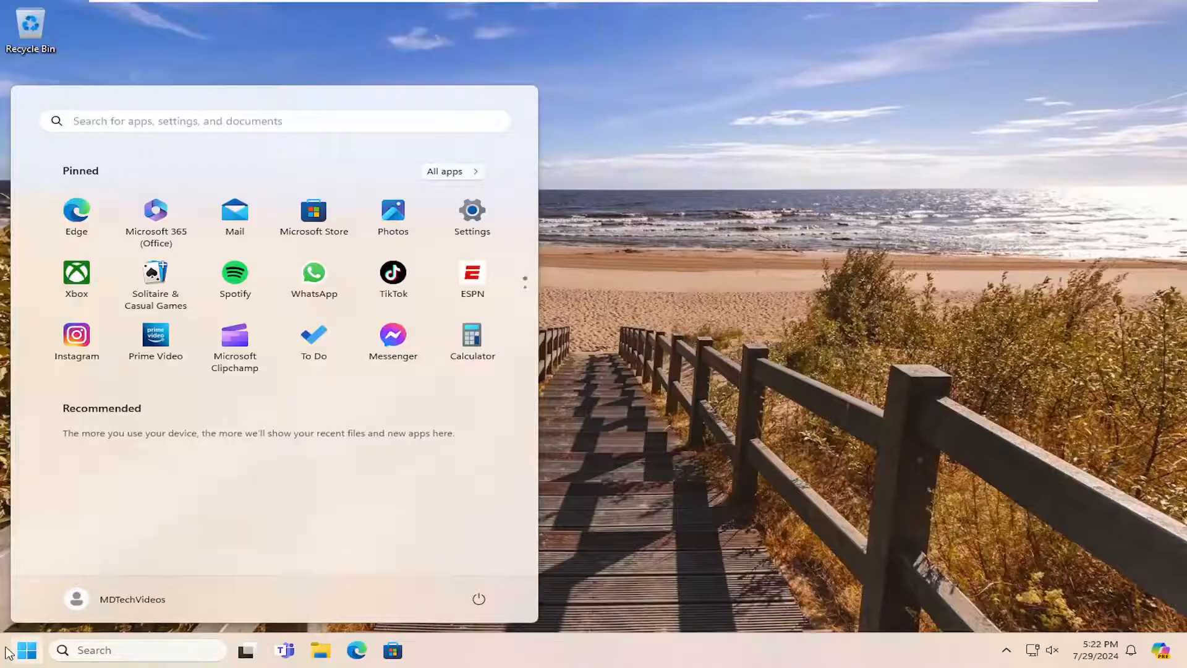
text(network reset)
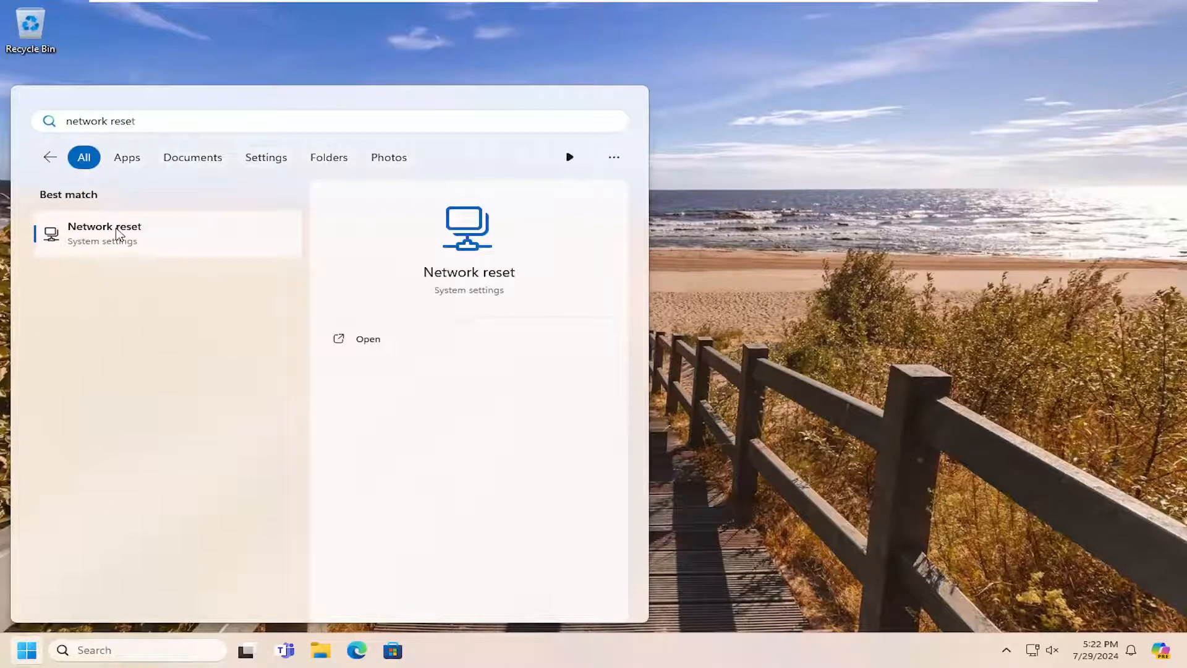
click(368, 338)
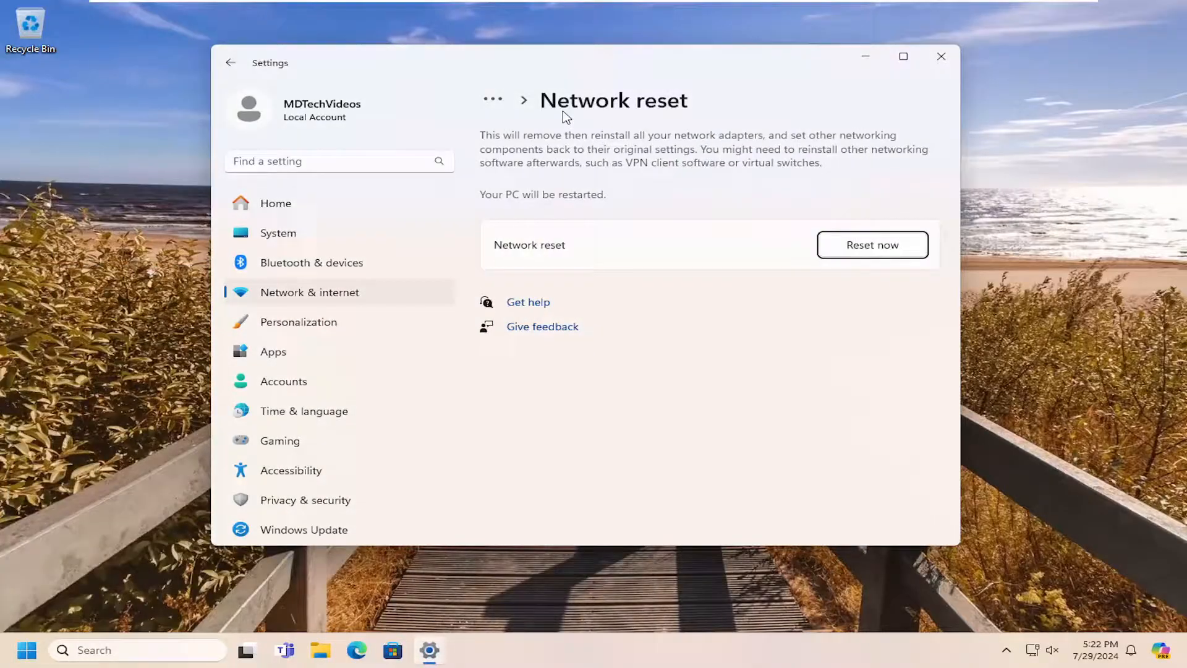
mouse_move(627, 147)
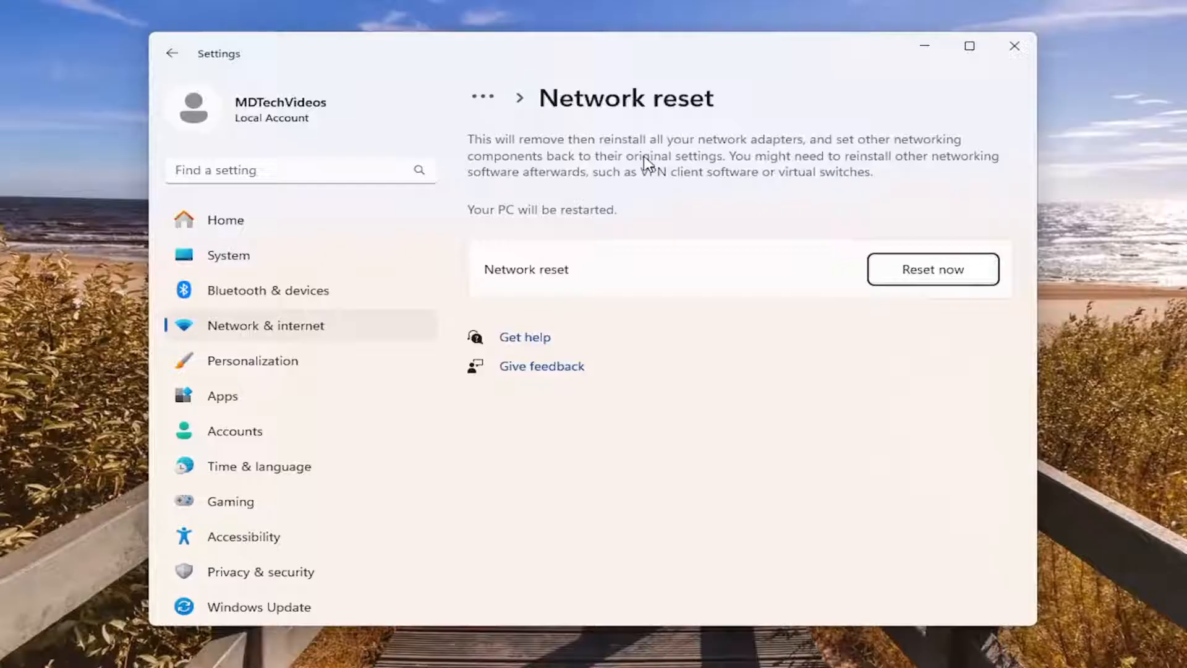
mouse_move(717, 197)
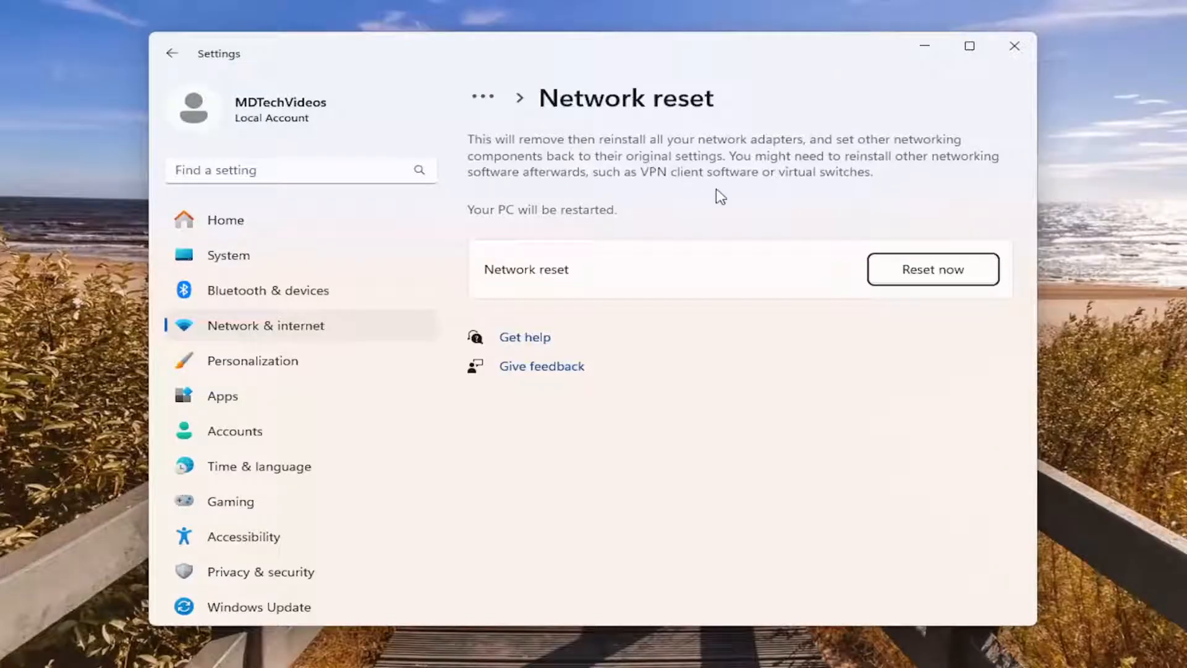
mouse_move(614, 184)
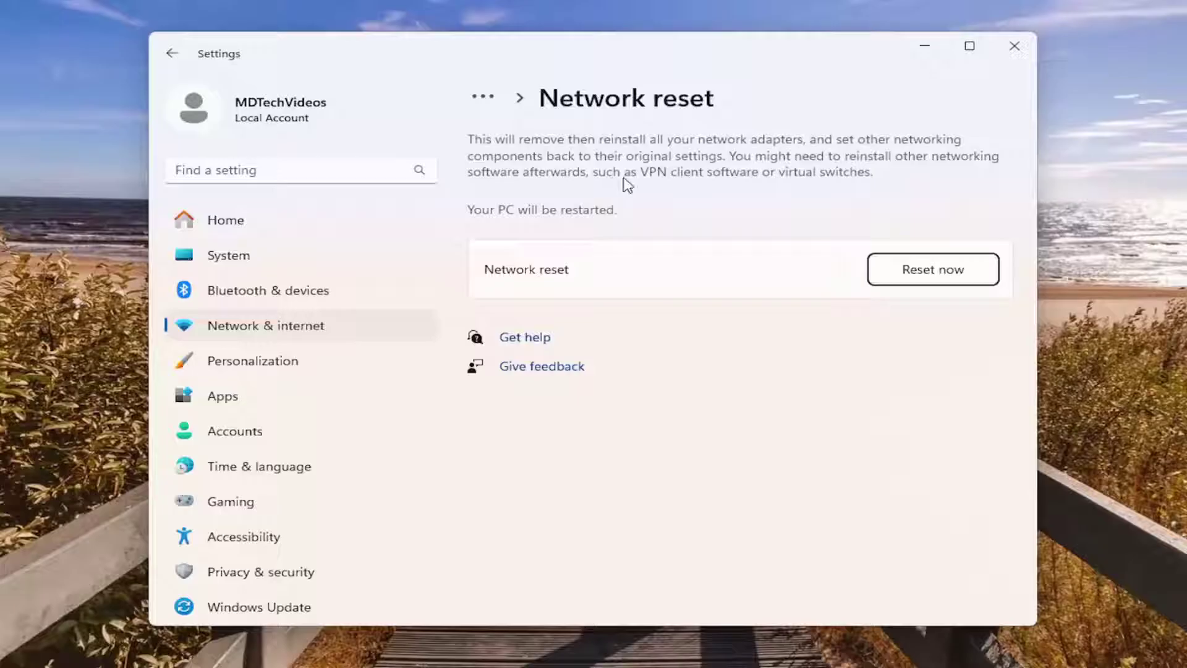
mouse_move(784, 193)
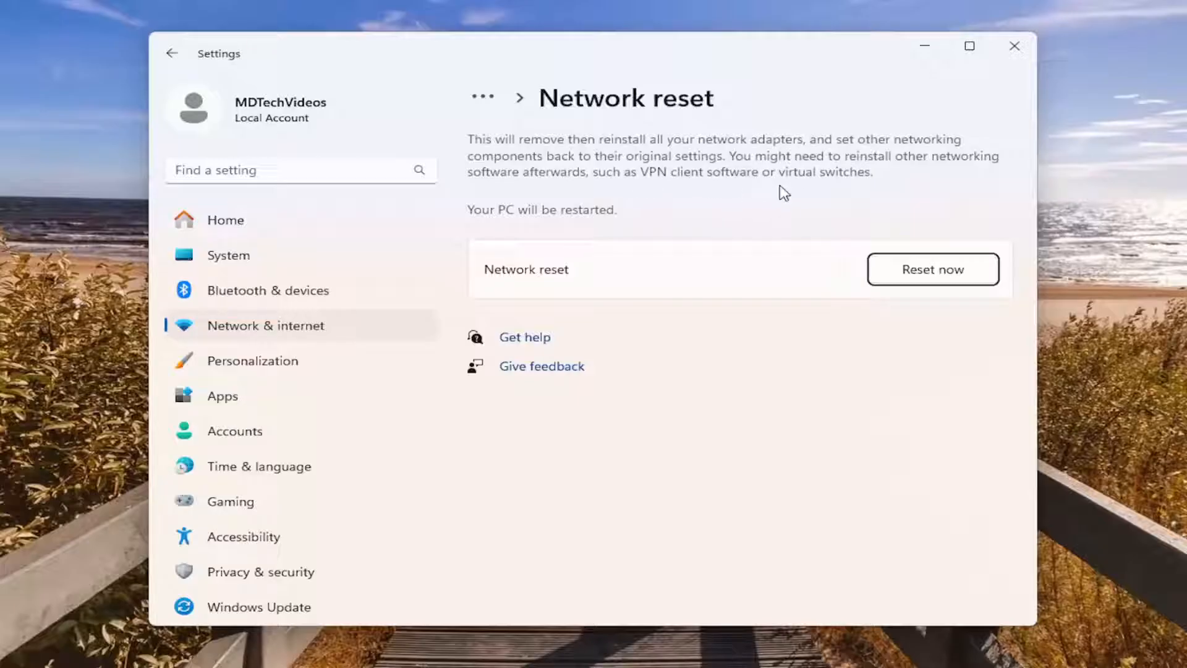
mouse_move(555, 231)
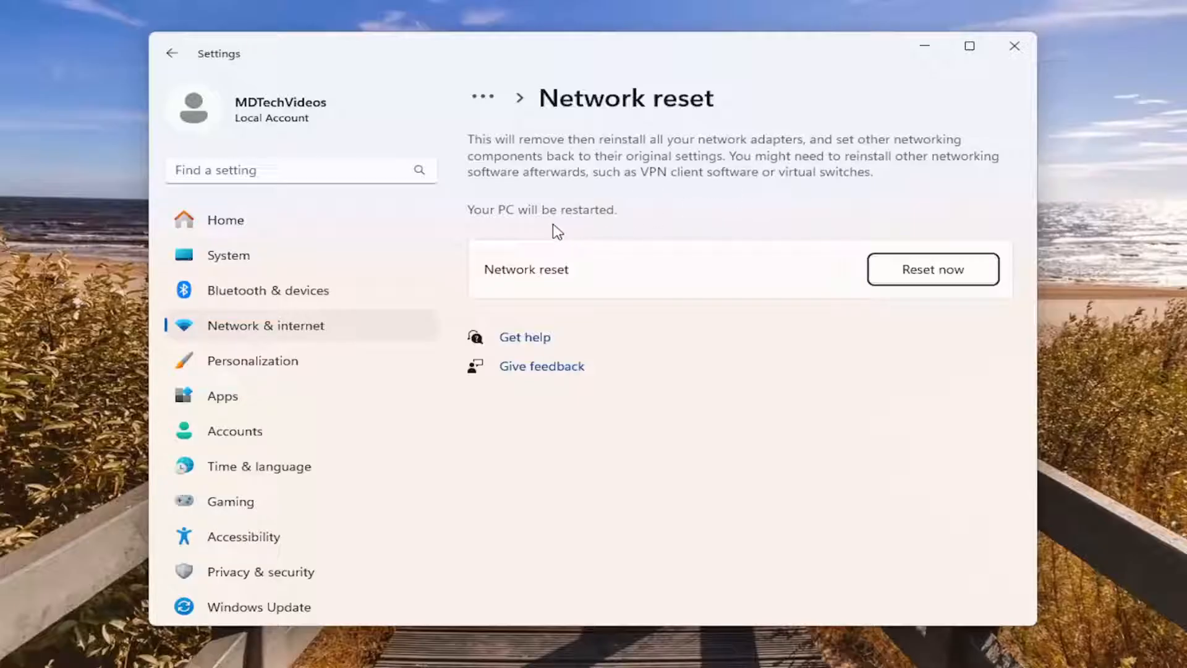
mouse_move(933, 272)
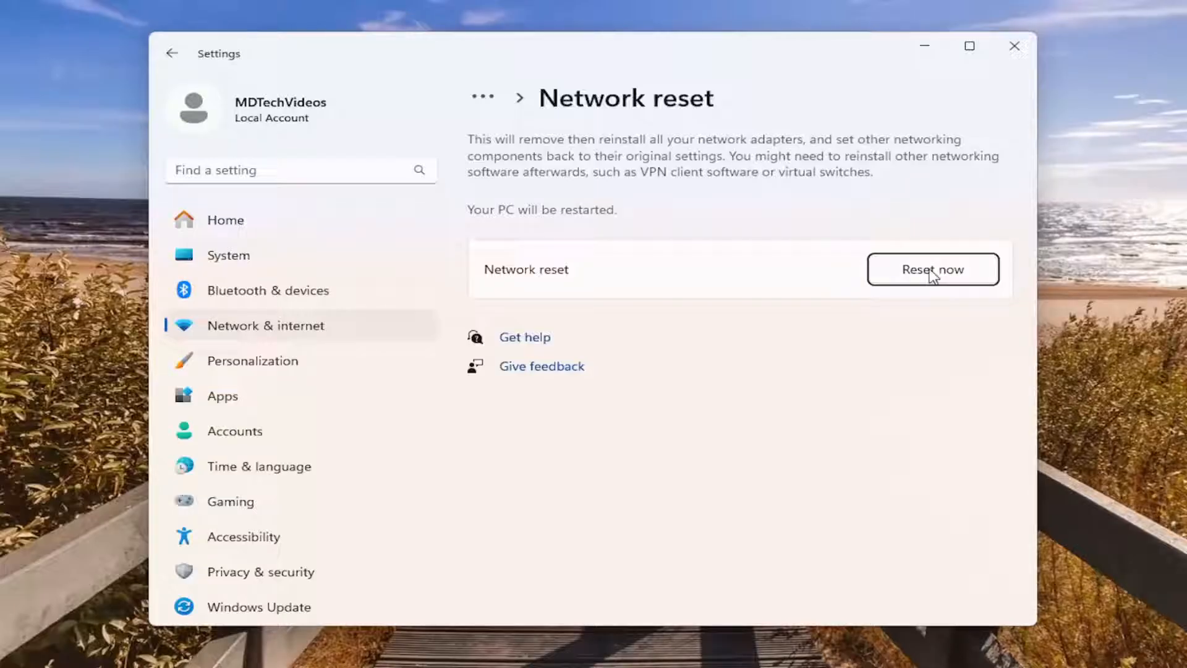
Start the network reset with Reset now and confirm it with Yes
click(932, 269)
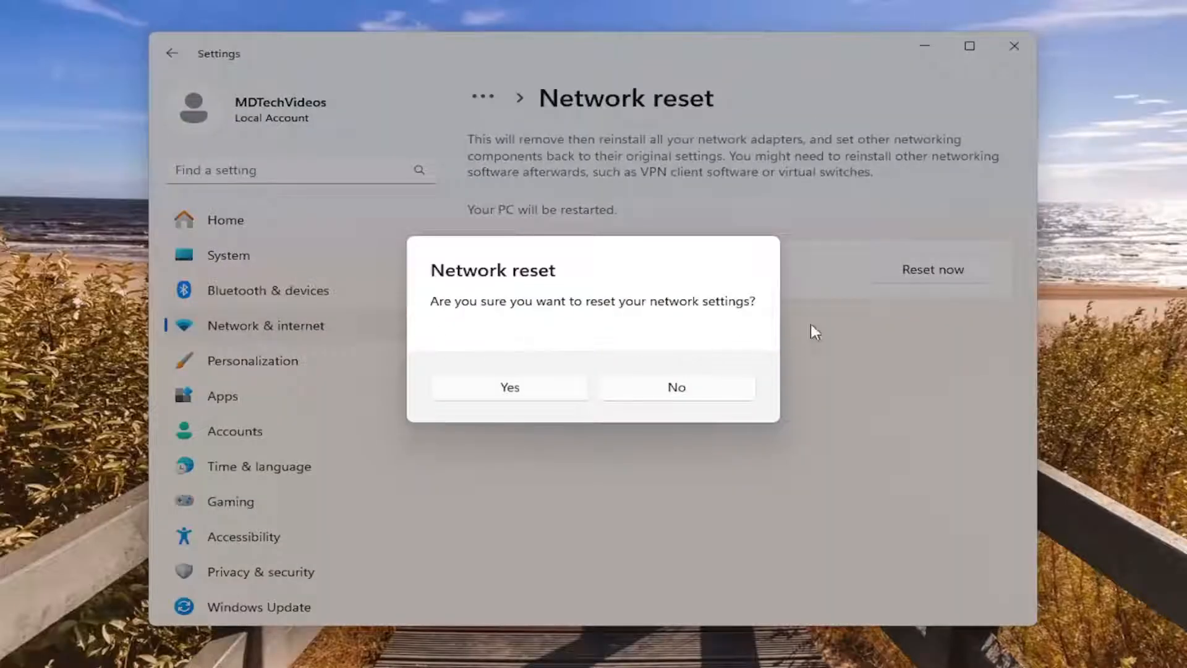
click(510, 387)
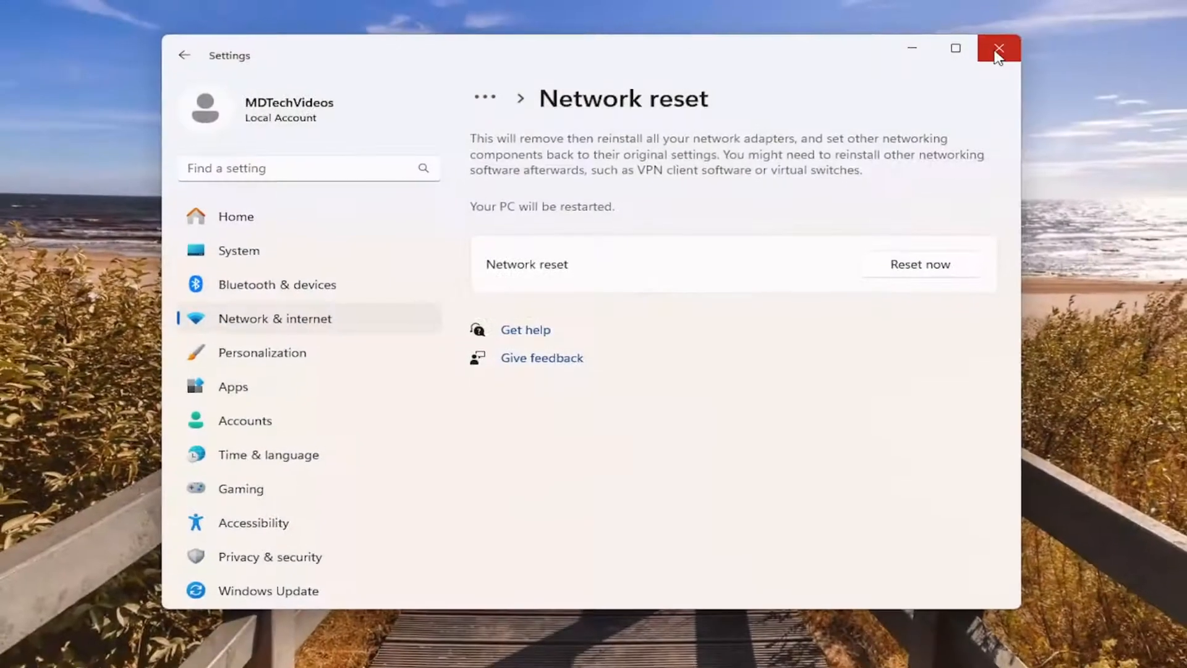
Restart the PC from the Start button's Shut down or sign out menu
right_click(29, 649)
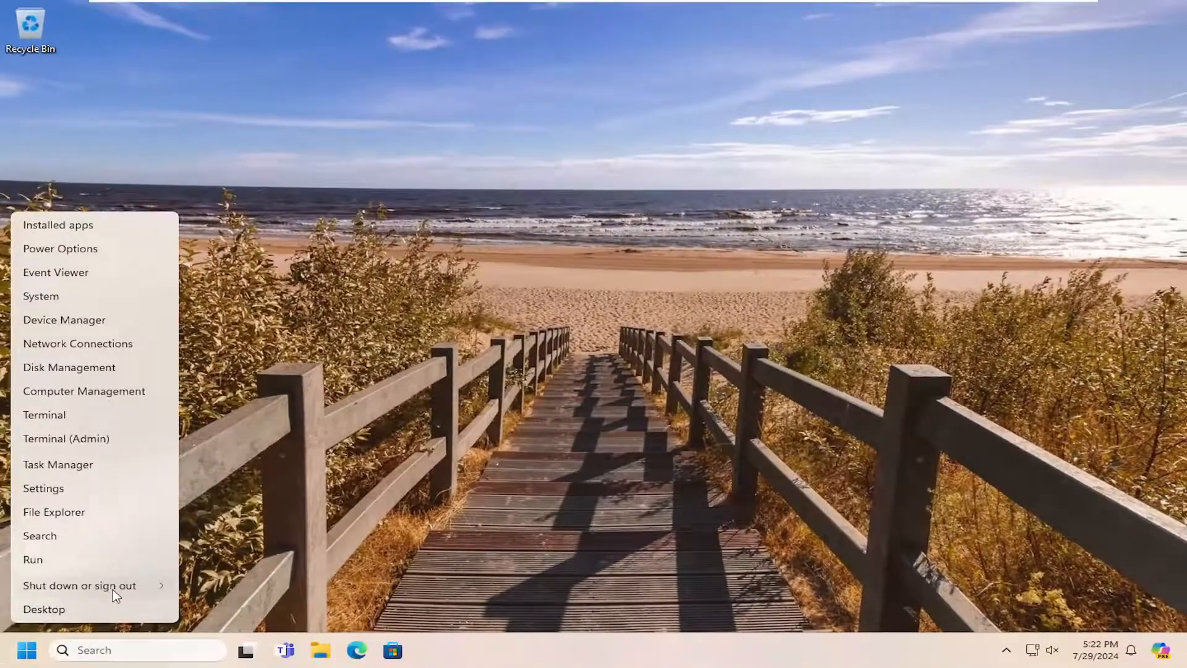
click(79, 585)
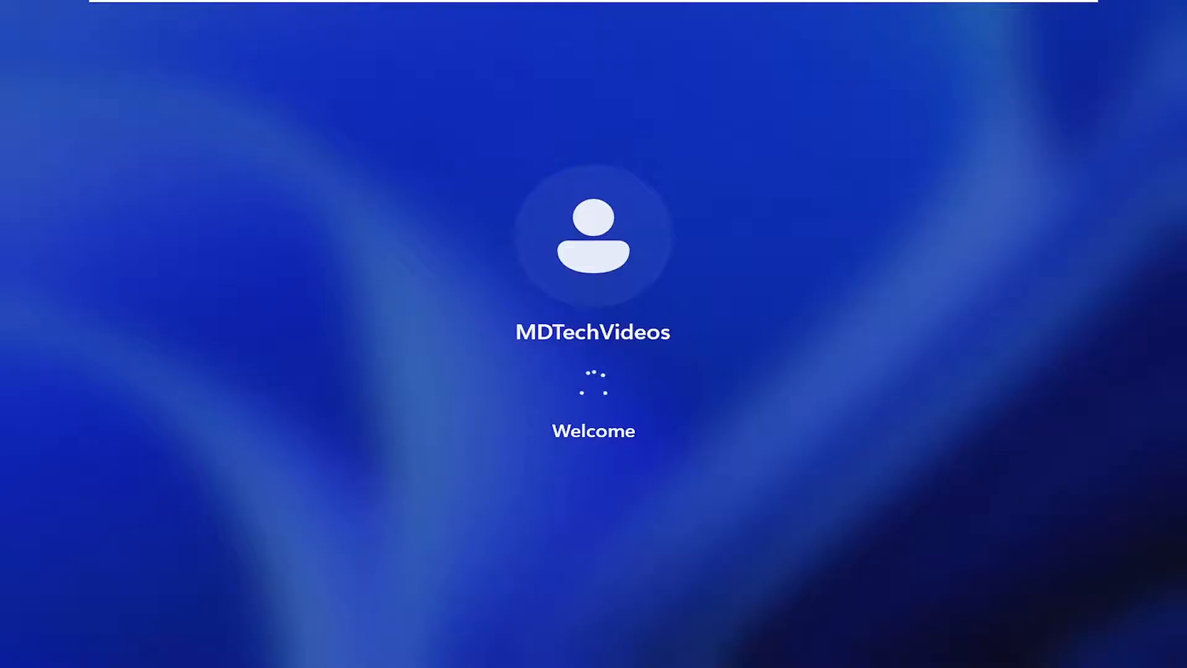